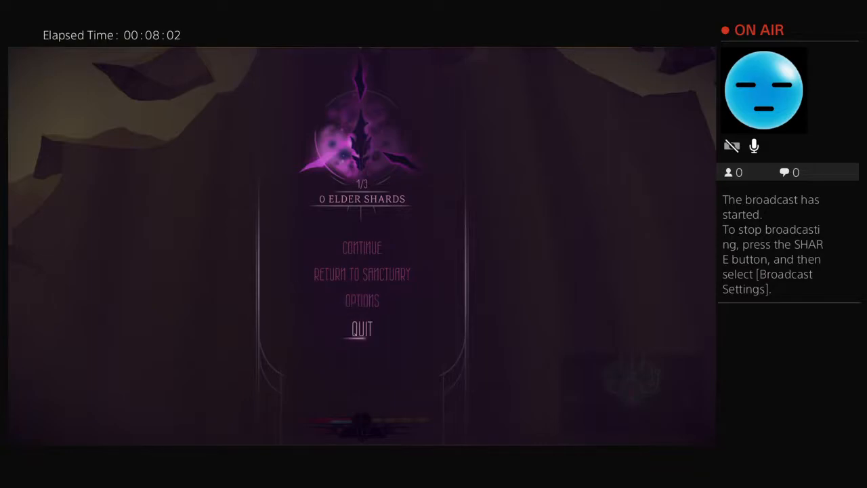
Step: Quit from the pause menu, returning the game to its loading screen
left_click(362, 247)
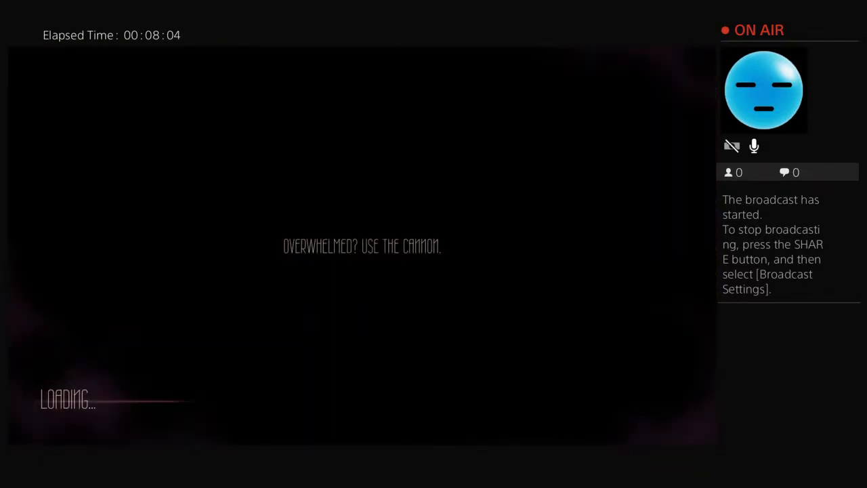